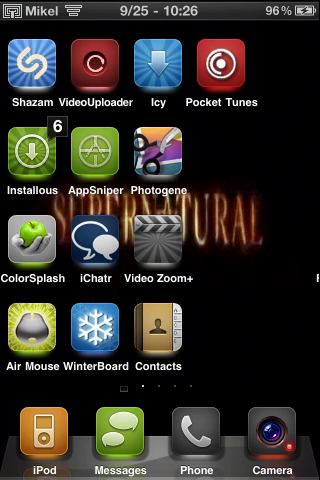
Swipe across the home screen pages to reach the Settings icon
scroll(left, 3)
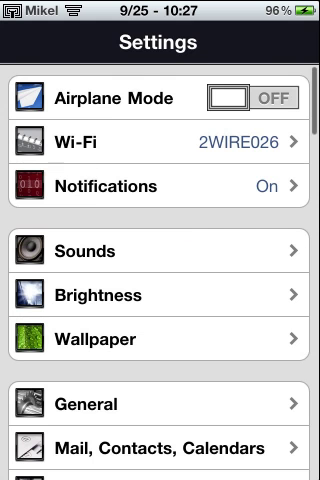
Scroll the Settings list and go into the General settings page
scroll(down, 3)
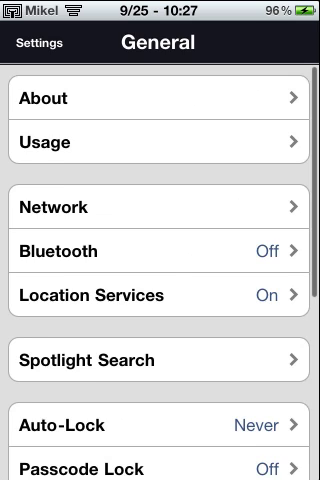
click(160, 98)
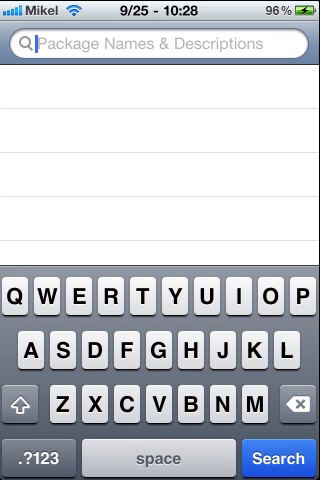
Search Cydia for 'mewseek' to list the MewSeek and MewSeek Crack packages from BigBoss
text(mw)
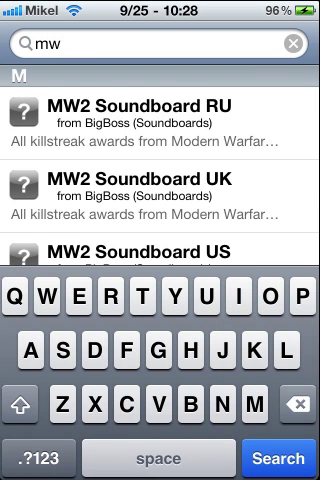
text(ewseek)
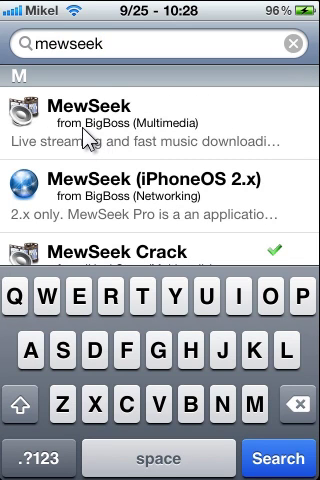
mouse_move(210, 148)
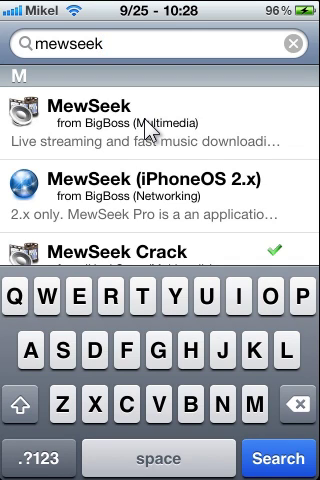
mouse_move(228, 164)
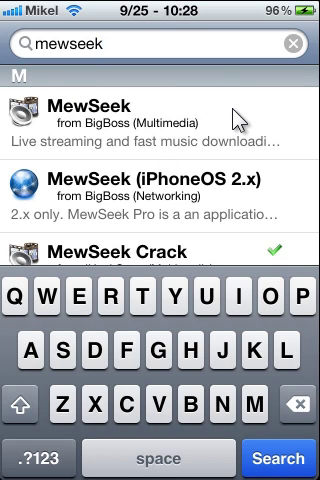
mouse_move(202, 176)
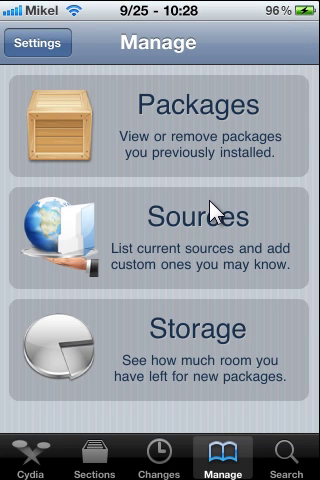
Switch from the Manage page back to Cydia's empty package search
click(160, 224)
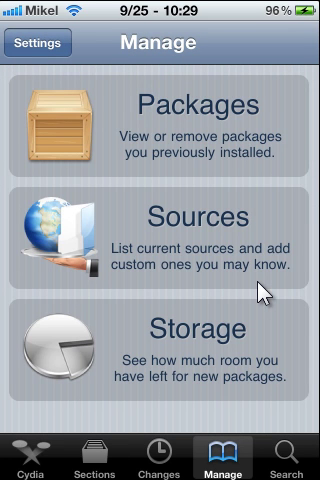
mouse_move(248, 216)
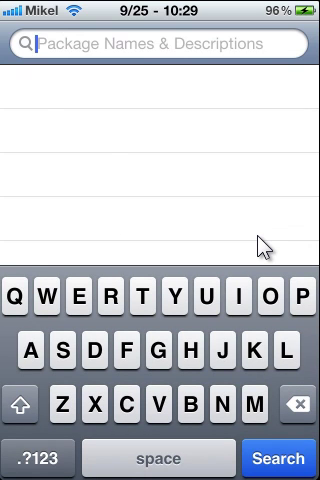
Search 'mewseek' again, listing MewSeek Crack from both BigBoss and iHackStore
text(mews)
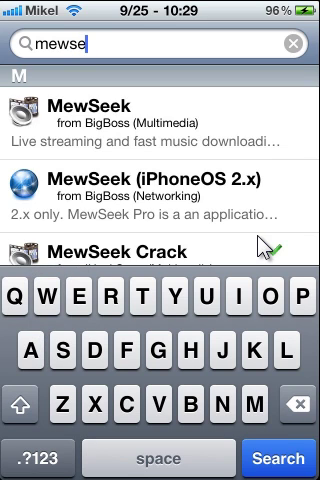
text(ek)
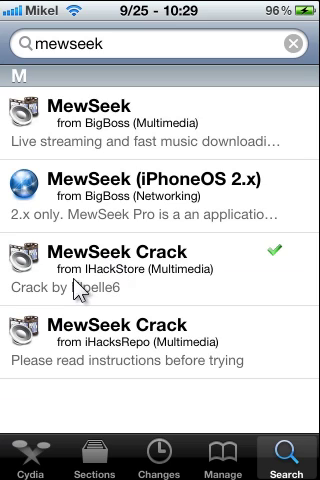
mouse_move(184, 290)
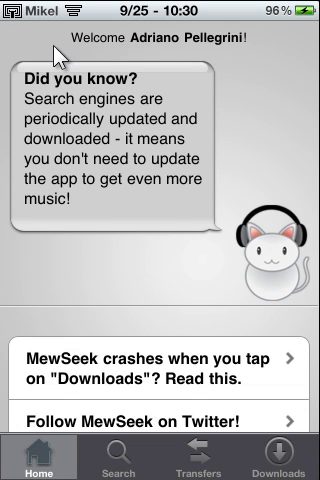
mouse_move(198, 52)
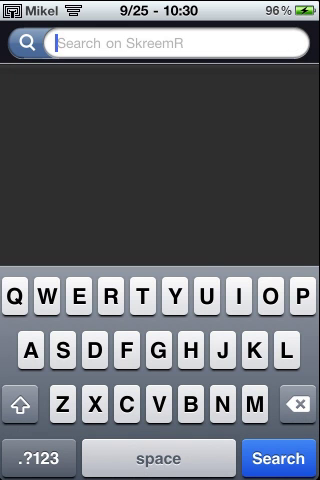
Search MewSeek for 'katy perry', returning 318 songs led by I Kissed A Girl
text(katy perr)
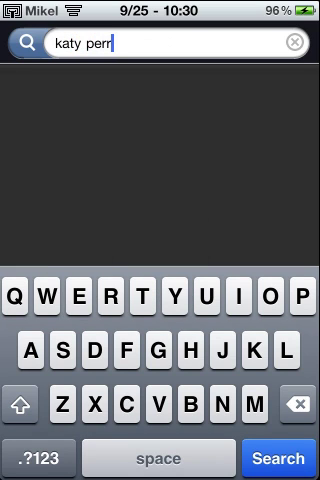
click(284, 460)
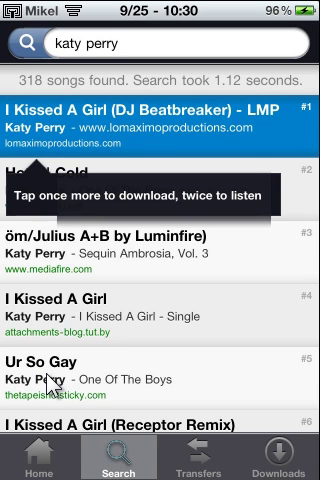
Pick an I Kissed A Girl entry from the results to queue it for download
click(160, 140)
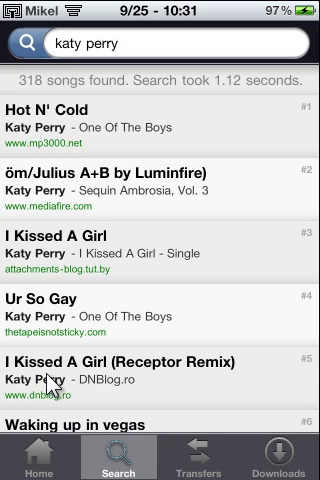
scroll(down, 3)
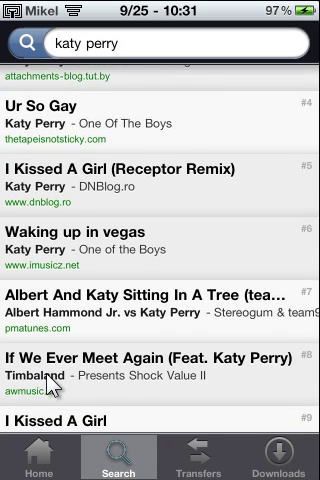
scroll(down, 3)
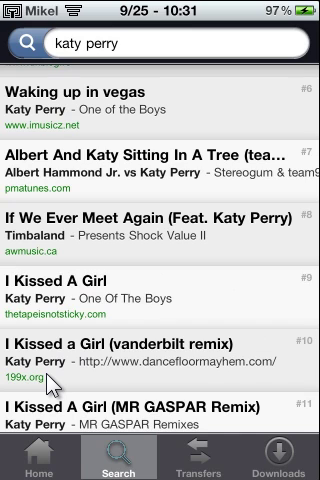
click(160, 296)
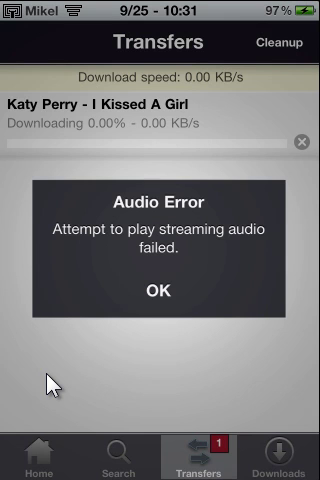
Dismiss the streaming Audio Error alert so the download runs to 100%
click(160, 290)
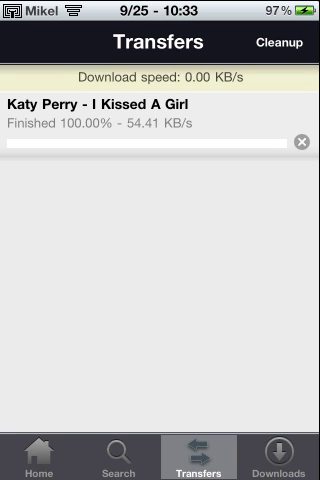
Delete the DJ Beatbreaker copy from Downloads, keeping the One Of The Boys track
click(288, 462)
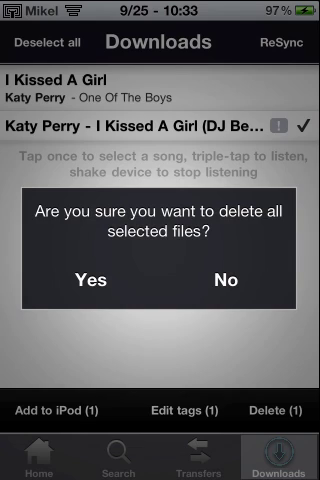
click(84, 280)
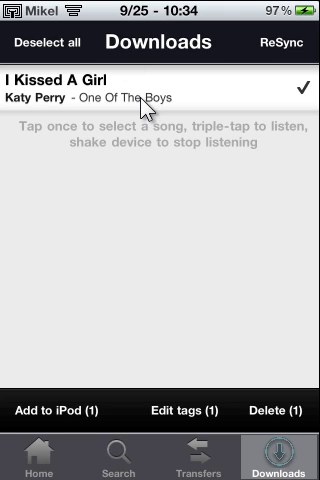
mouse_move(148, 108)
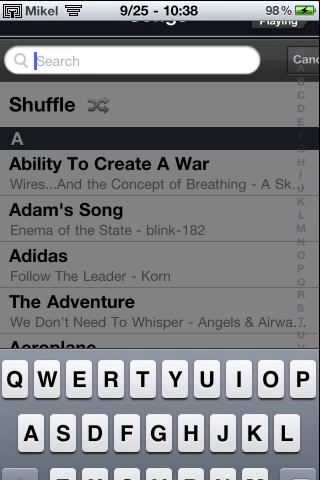
Search the iPod library for 'i', returning 10 matching artists
text(i)
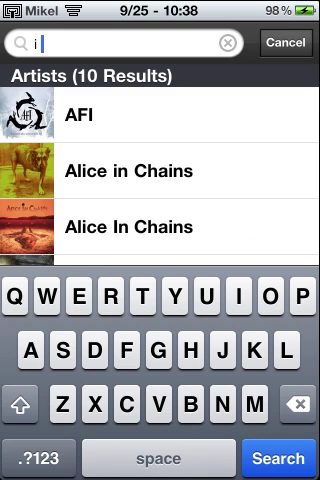